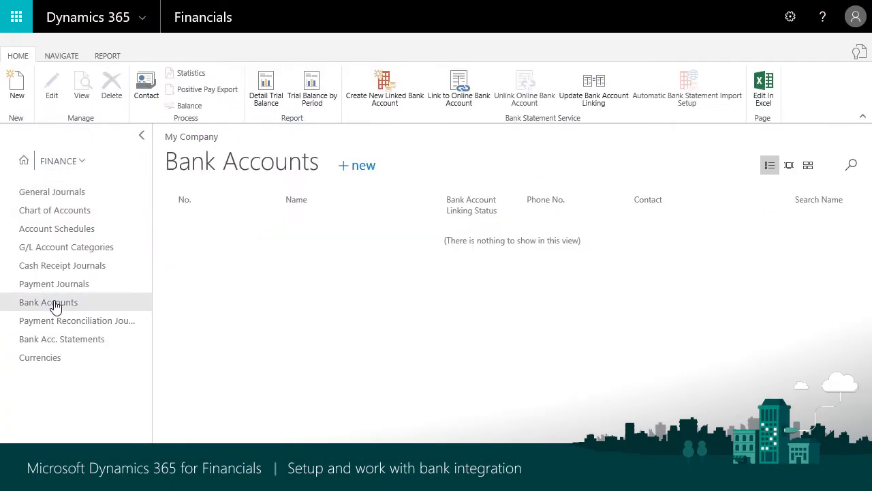
{"action": "mouse_move", "coordinate": [327, 175]}
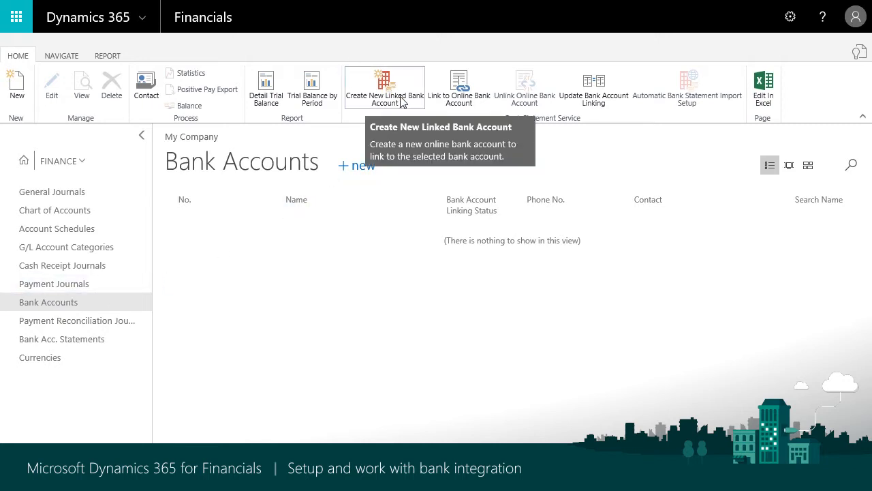
Start a new linked bank account, enabling Envestnet Yodlee and accepting its terms of use.
{"action": "left_click", "coordinate": [385, 87]}
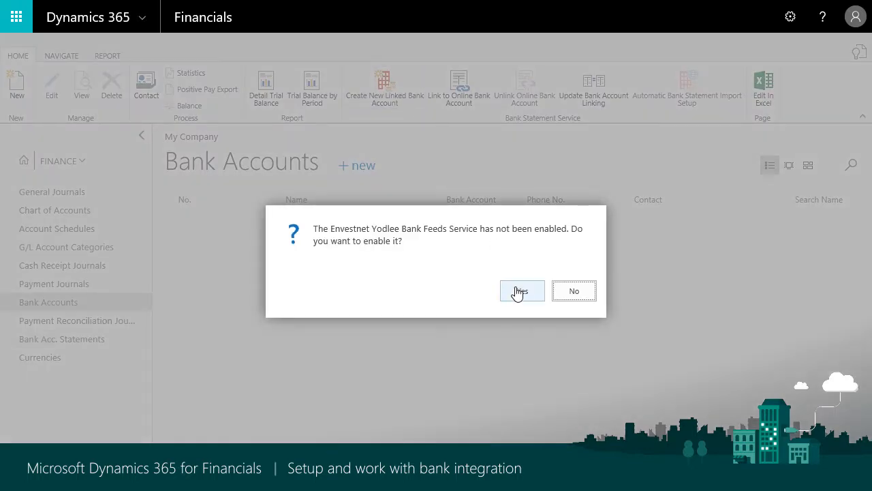
{"action": "left_click", "coordinate": [522, 291]}
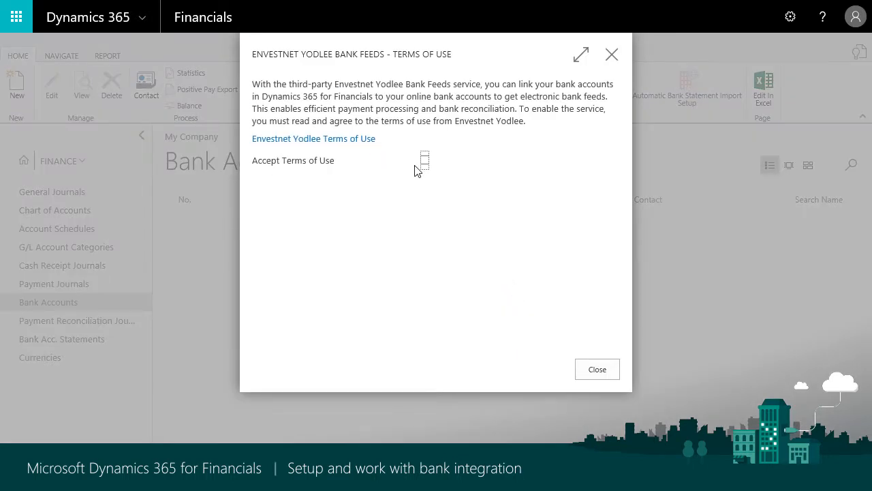
{"action": "left_click", "coordinate": [425, 160]}
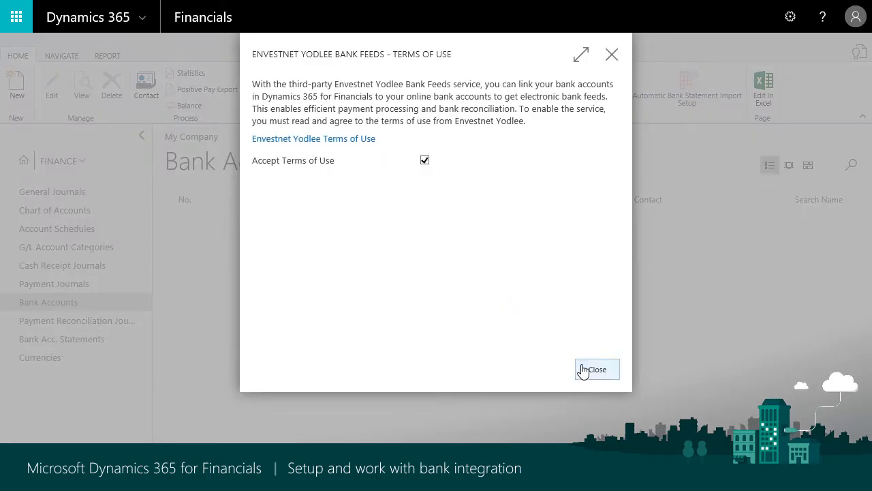
{"action": "left_click", "coordinate": [597, 368]}
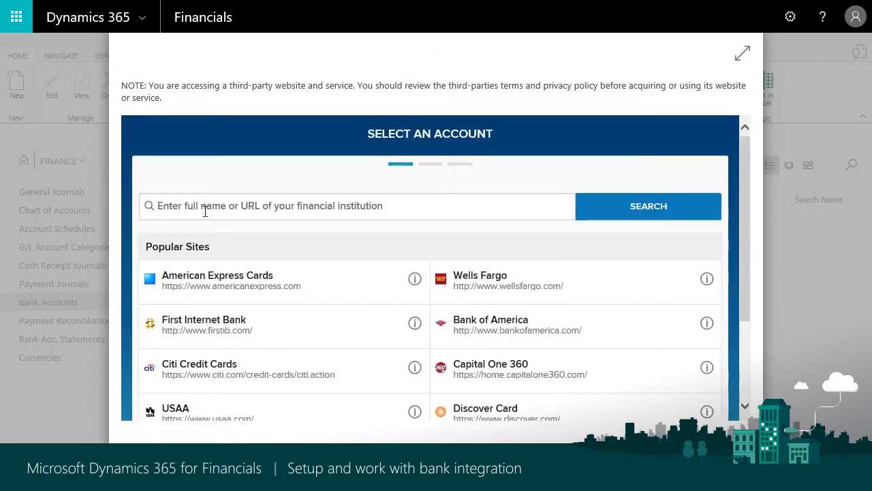
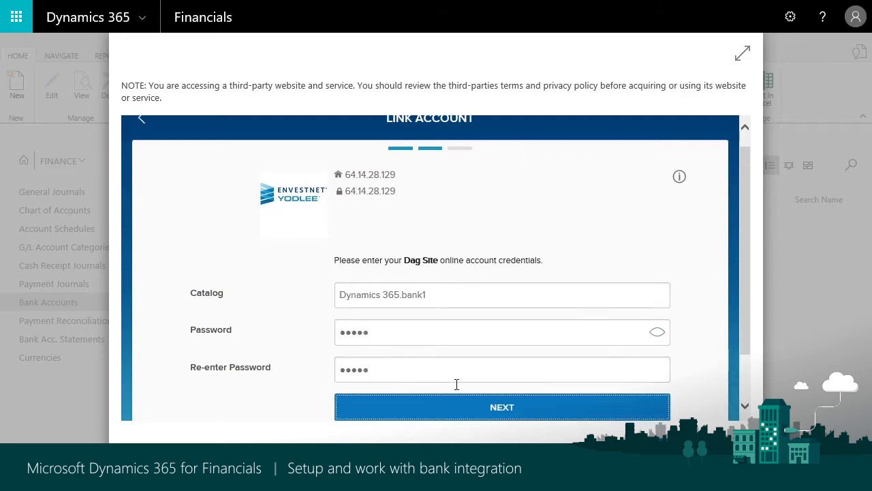
{"action": "left_click", "coordinate": [502, 407]}
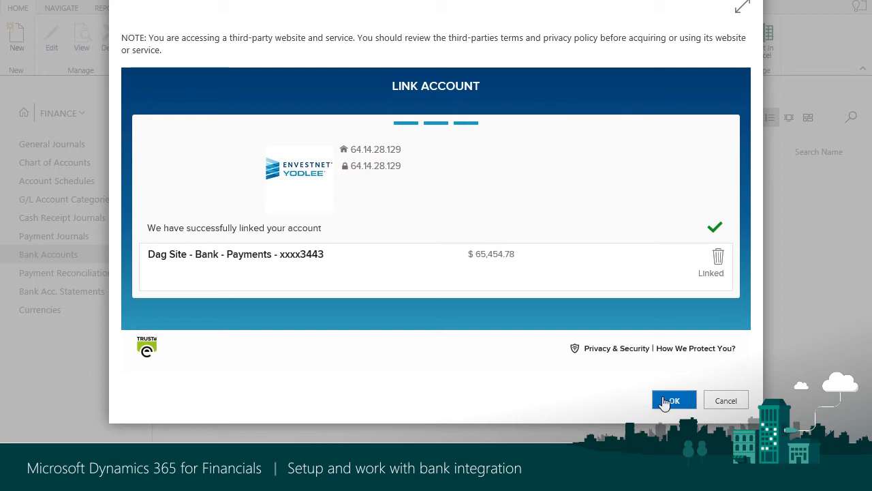
Confirm the linked payments account, close the B080 card, and acknowledge the link.
{"action": "left_click", "coordinate": [673, 400]}
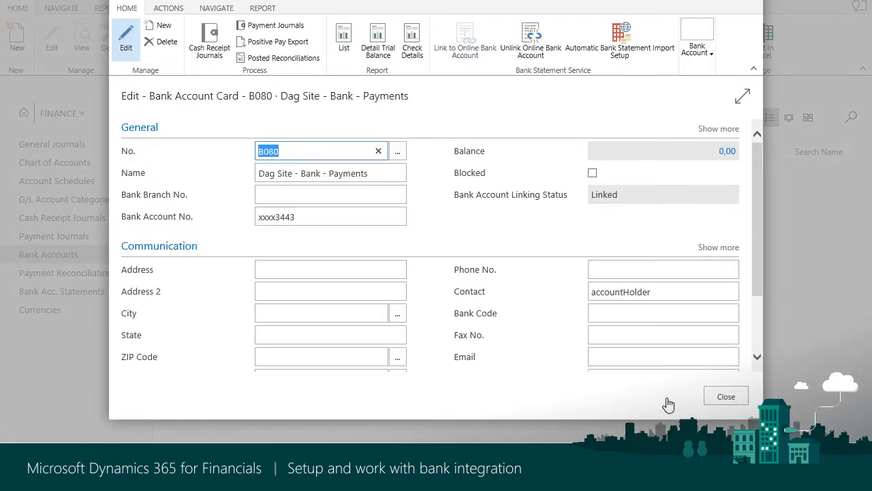
{"action": "mouse_move", "coordinate": [553, 171]}
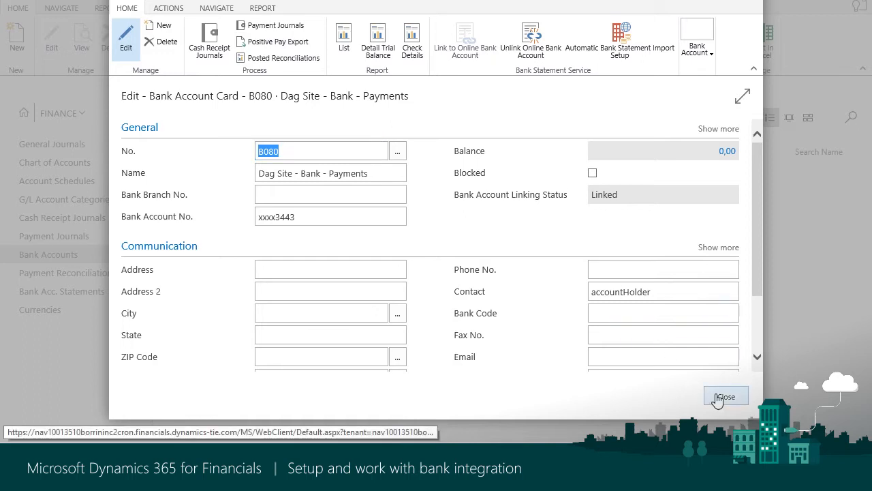
{"action": "left_click", "coordinate": [725, 396]}
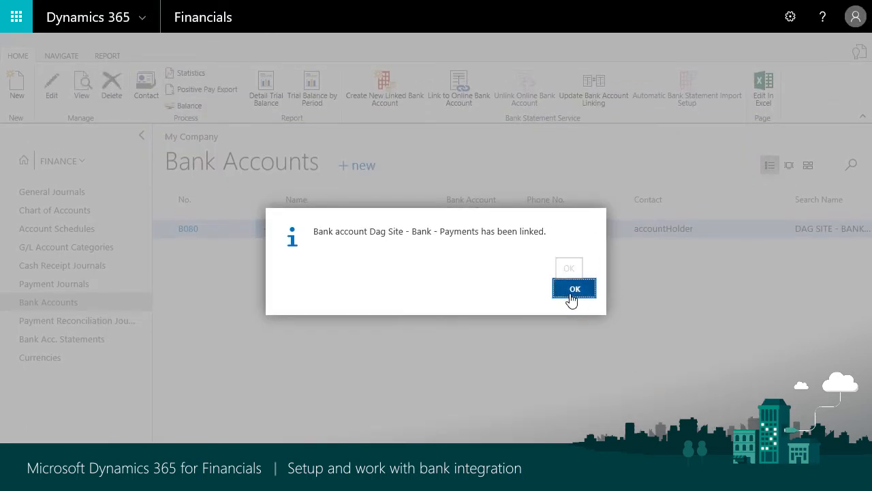
{"action": "left_click", "coordinate": [574, 287]}
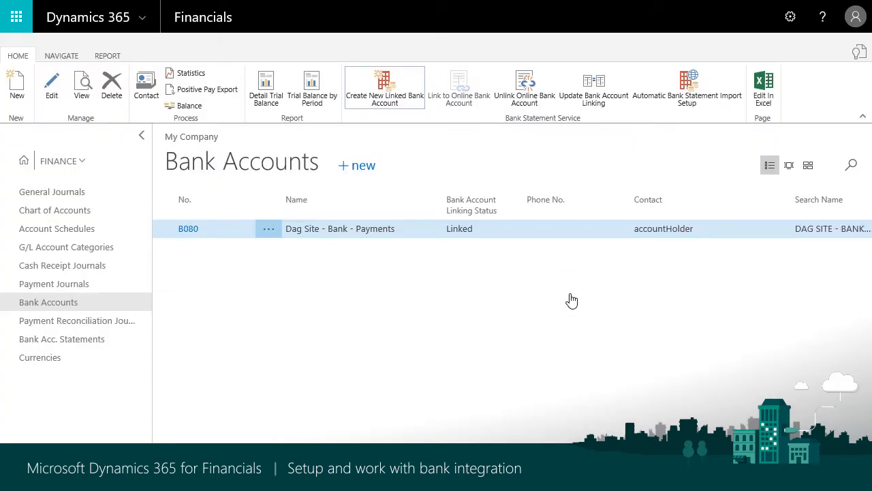
{"action": "mouse_move", "coordinate": [687, 87]}
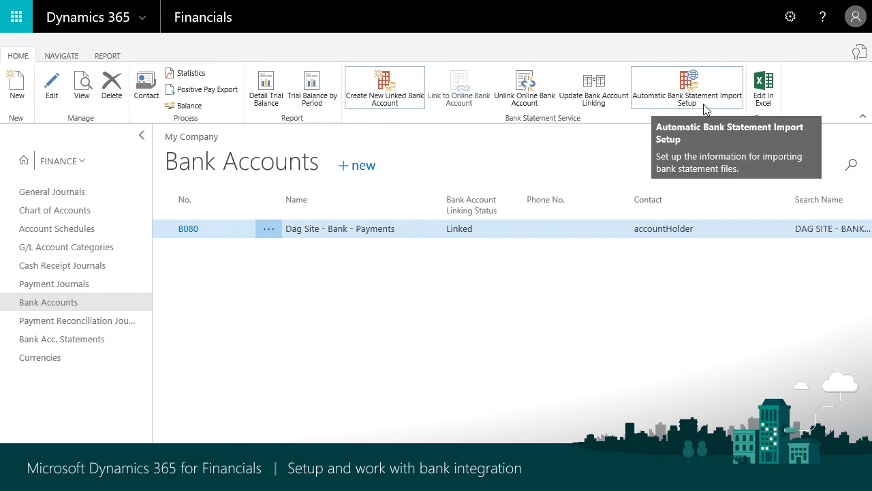
{"action": "mouse_move", "coordinate": [706, 107]}
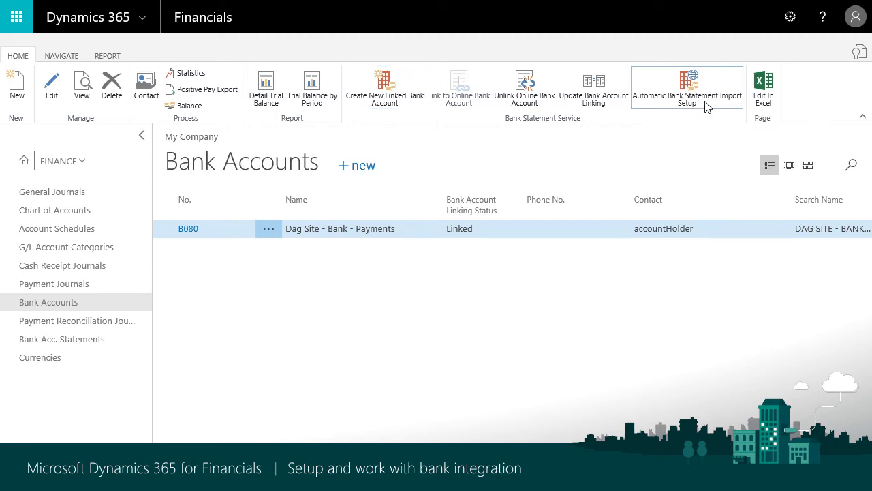
{"action": "left_click", "coordinate": [687, 86]}
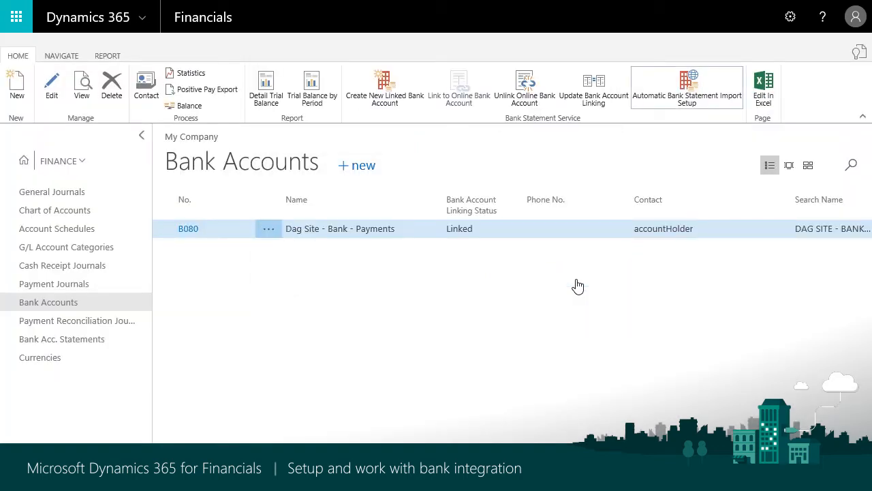
{"action": "mouse_move", "coordinate": [75, 320]}
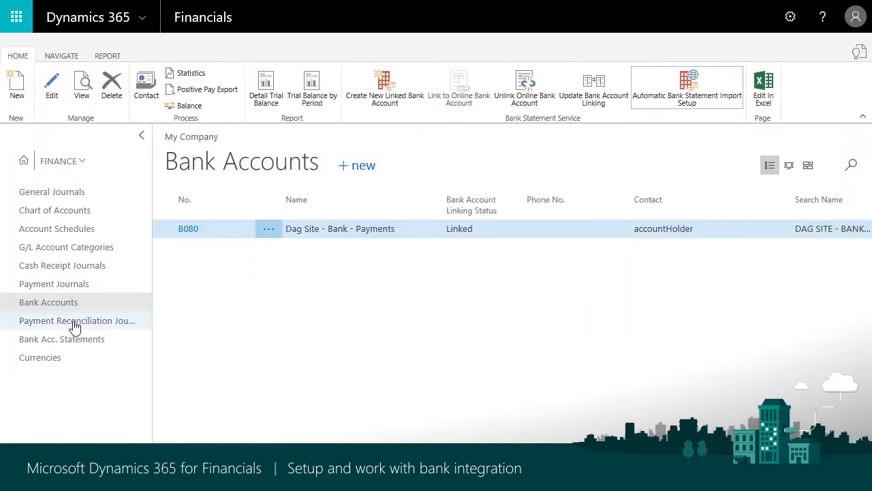
Import bank transactions for 12-10-2015 to 19-10-2016 into the payment reconciliation journal.
{"action": "left_click", "coordinate": [76, 321]}
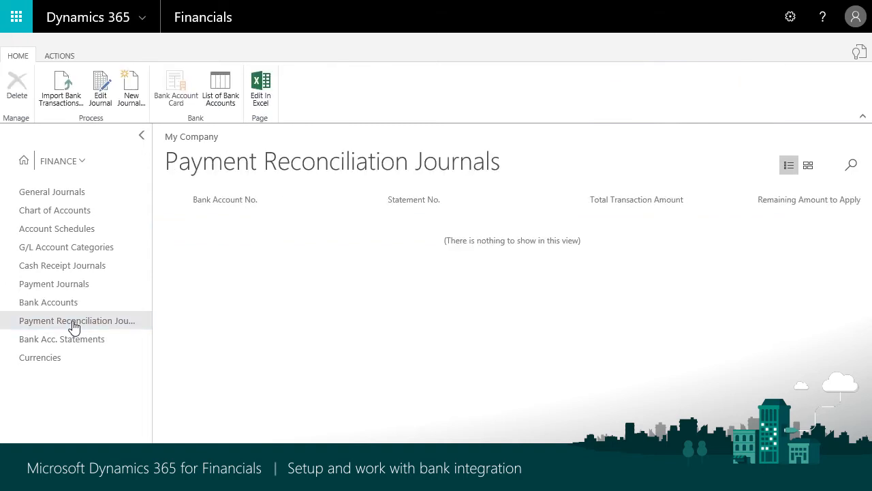
{"action": "mouse_move", "coordinate": [61, 85]}
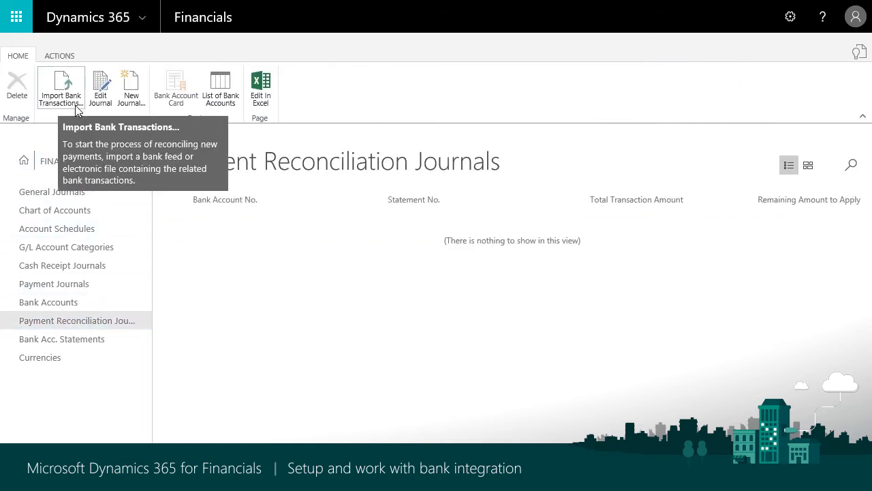
{"action": "left_click", "coordinate": [60, 88]}
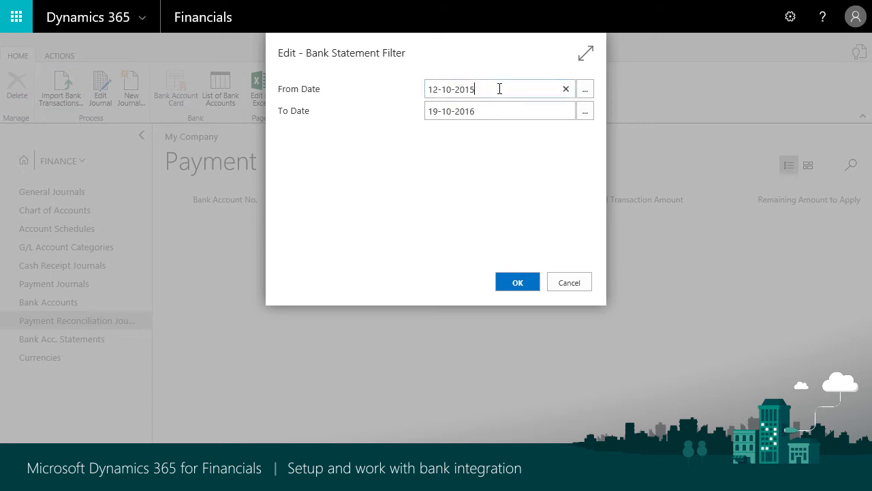
{"action": "left_click", "coordinate": [518, 281]}
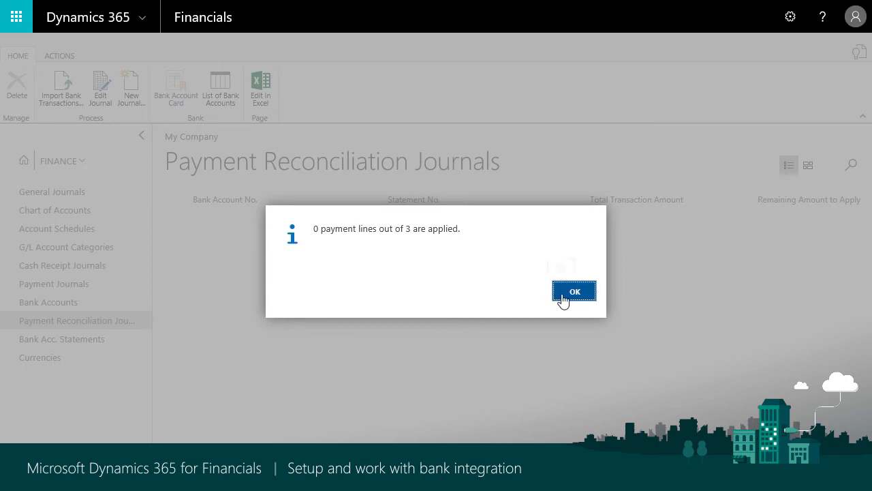
{"action": "left_click", "coordinate": [574, 291]}
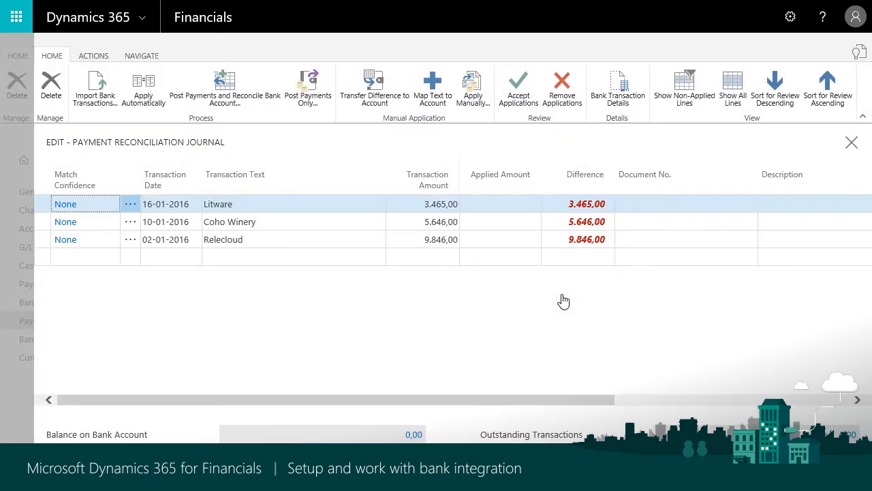
{"action": "mouse_move", "coordinate": [196, 134]}
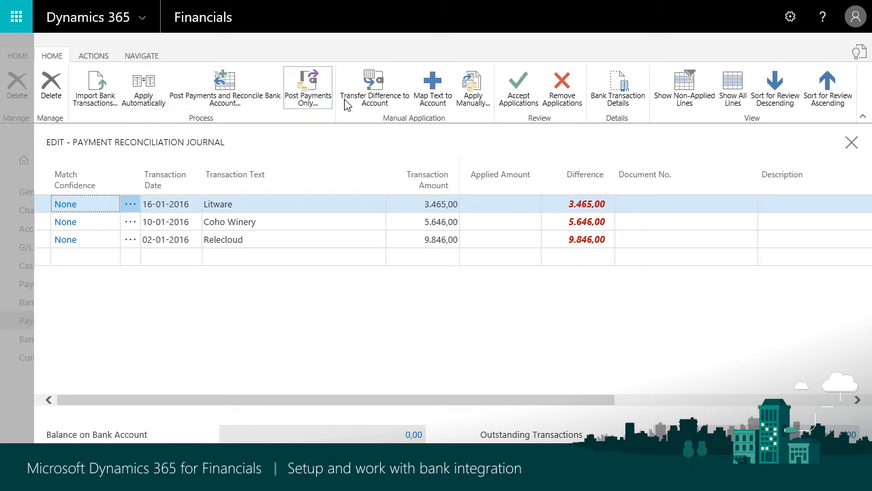
{"action": "mouse_move", "coordinate": [517, 138]}
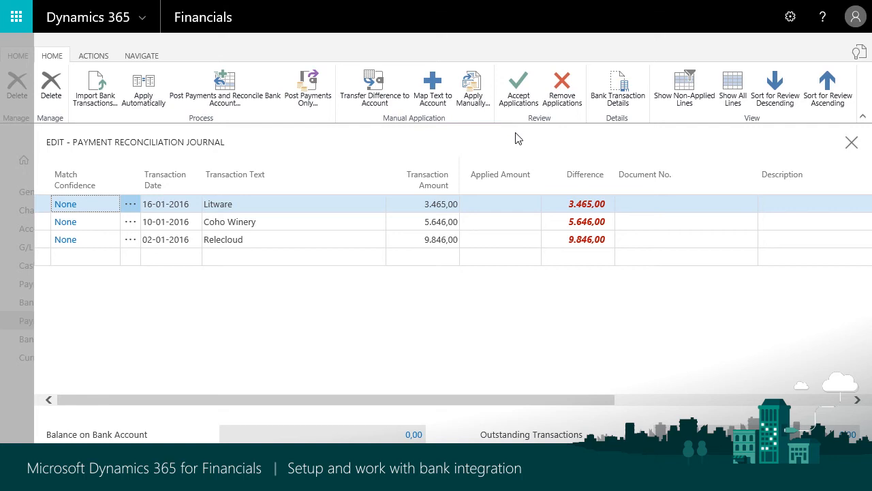
{"action": "mouse_move", "coordinate": [549, 284]}
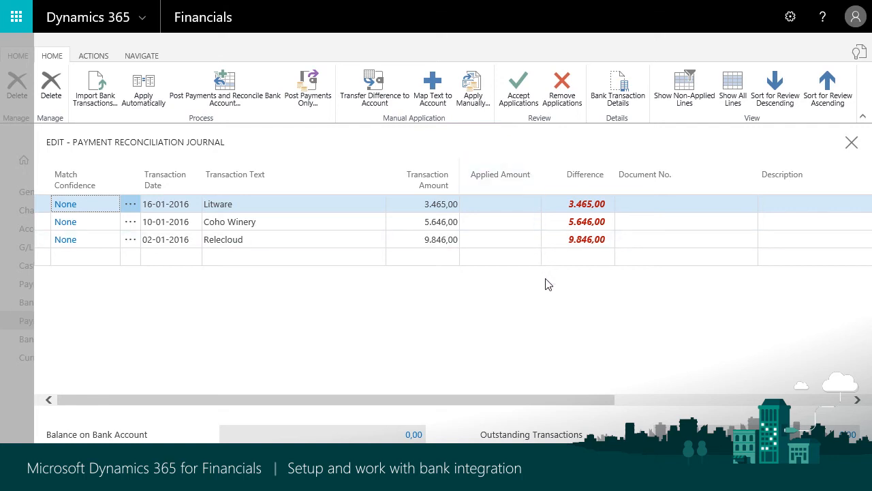